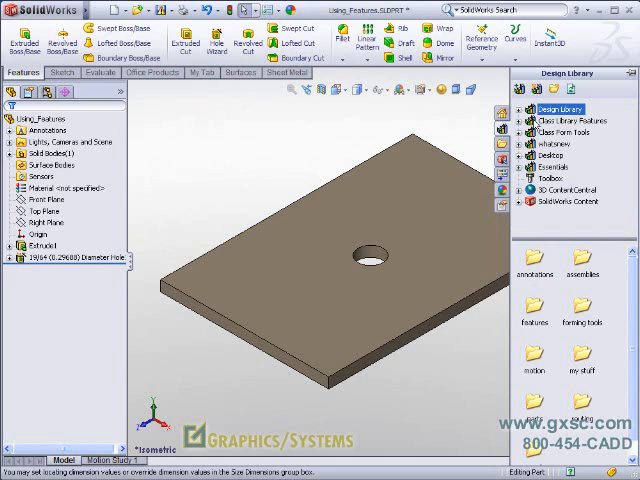
mouse_move(540, 147)
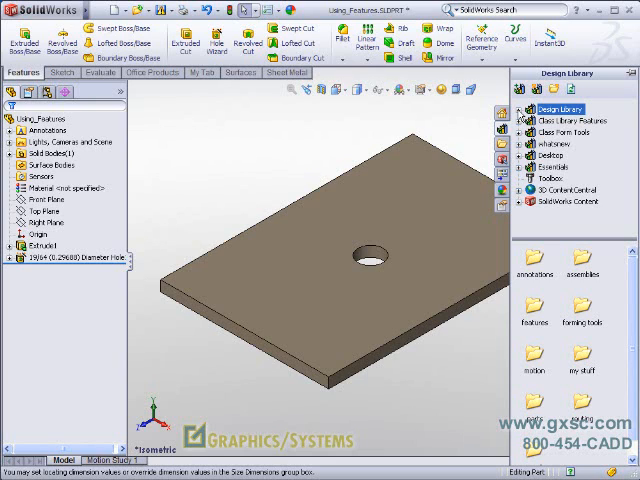
Expand the Design Library folders down to the inch slot features, showing the straight slot
click(521, 108)
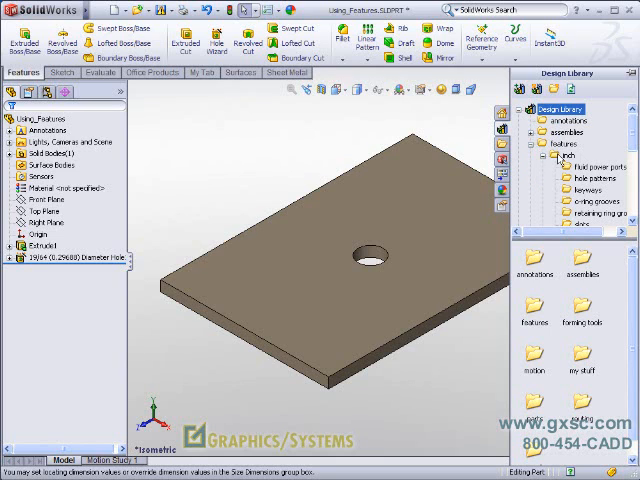
scroll(down, 3)
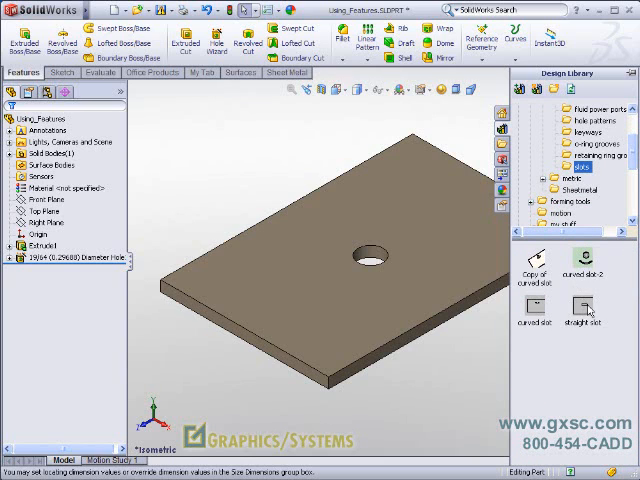
mouse_move(583, 309)
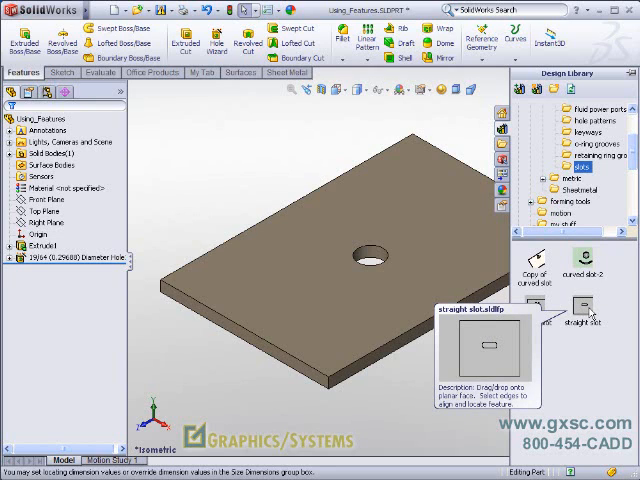
Drop the straight slot feature onto the plate's top face
click(588, 305)
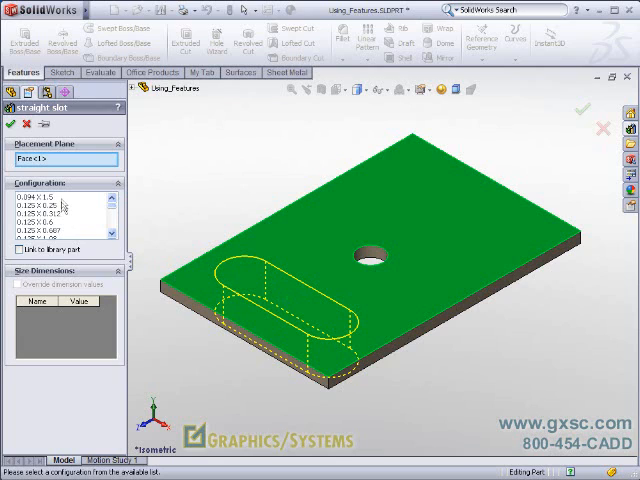
mouse_move(62, 203)
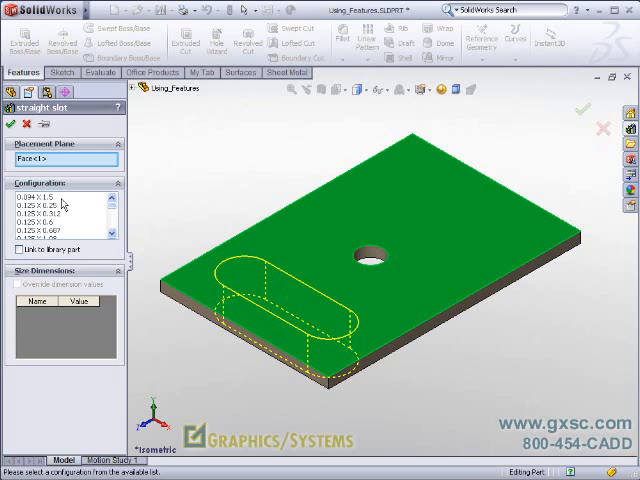
mouse_move(55, 225)
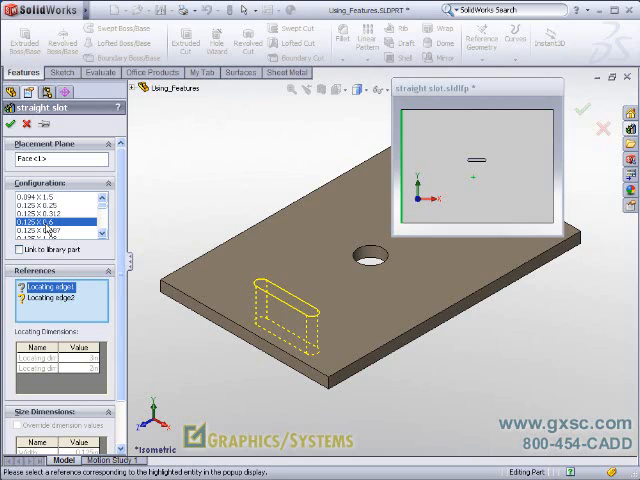
mouse_move(289, 169)
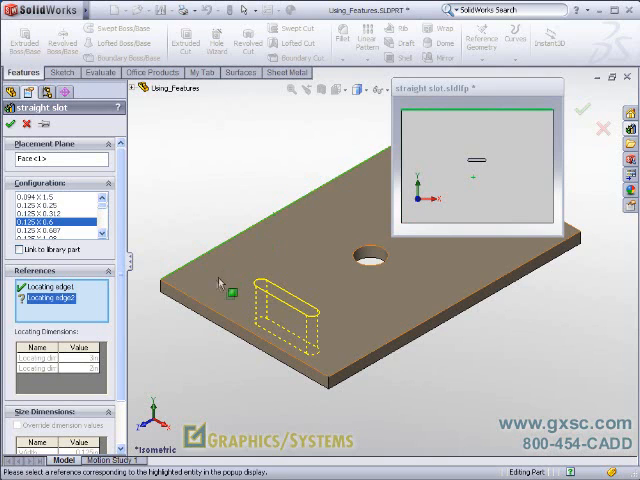
Select the second plate edge as the slot's Locating edge2 reference
click(198, 303)
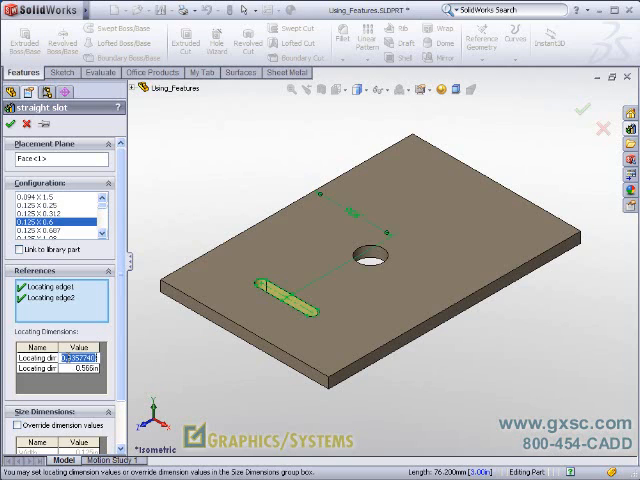
Enter 1 in as the first locating dimension value
text(1in)
click(80, 368)
text(0.75)
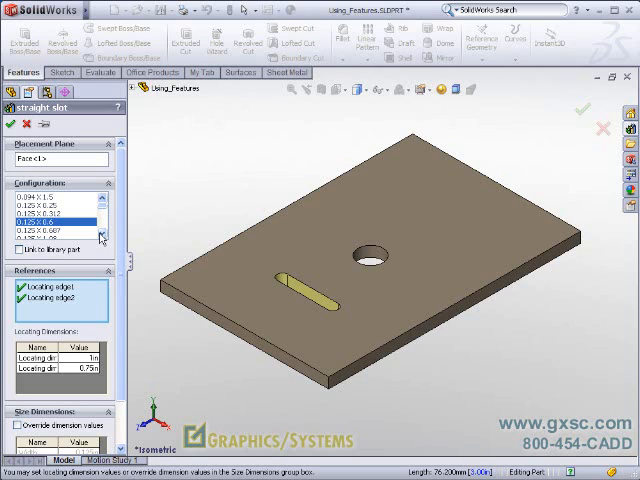
click(55, 213)
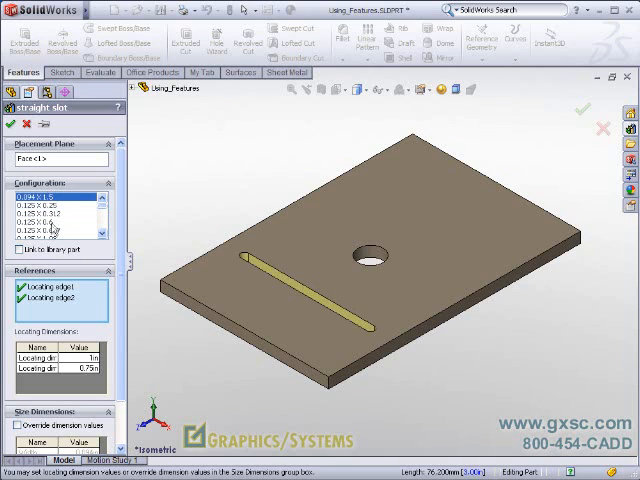
click(55, 237)
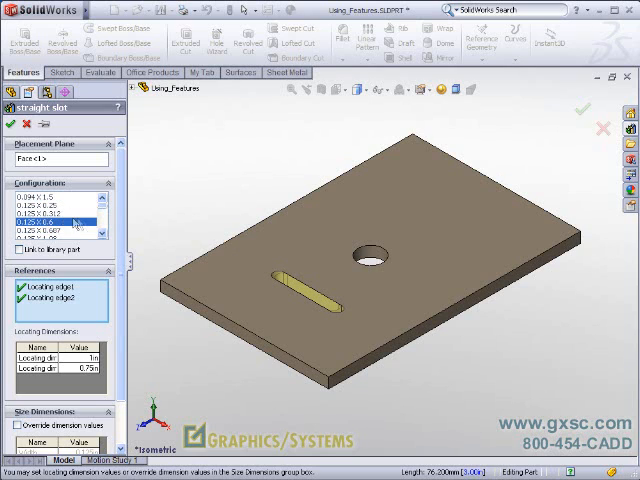
scroll(down, 3)
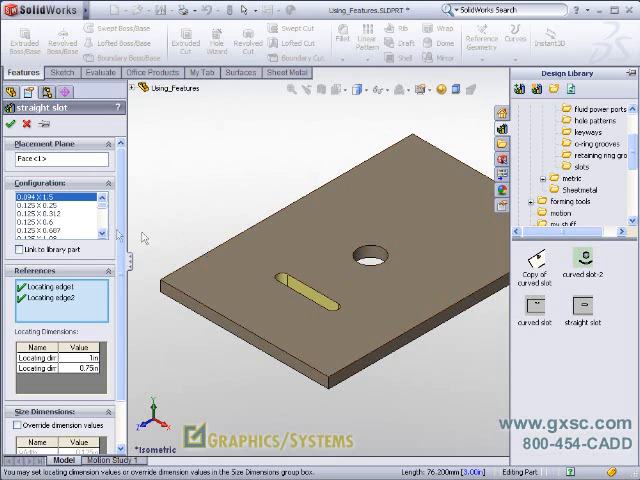
click(50, 213)
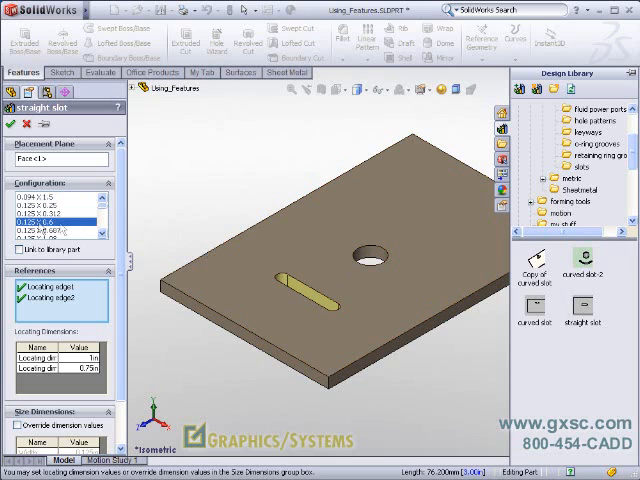